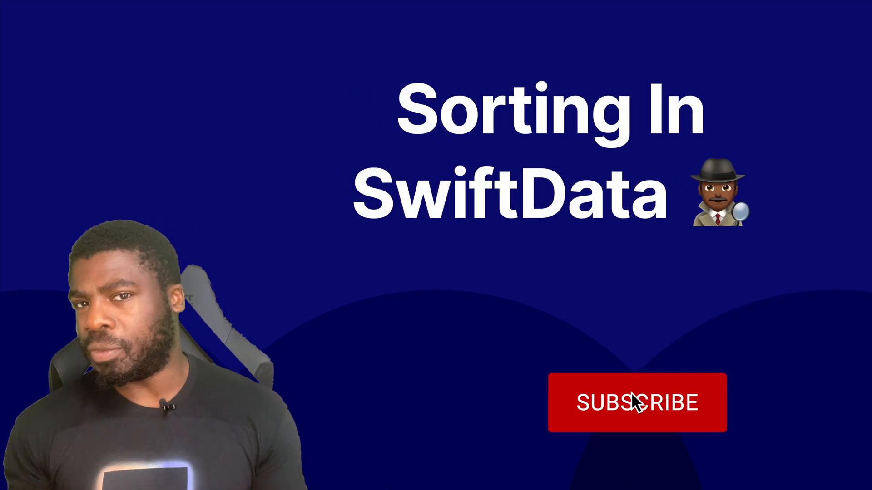
Browse CreateCategoryView's code, then open ContentView showing the SortOption enum.
{"action": "left_click", "coordinate": [637, 402]}
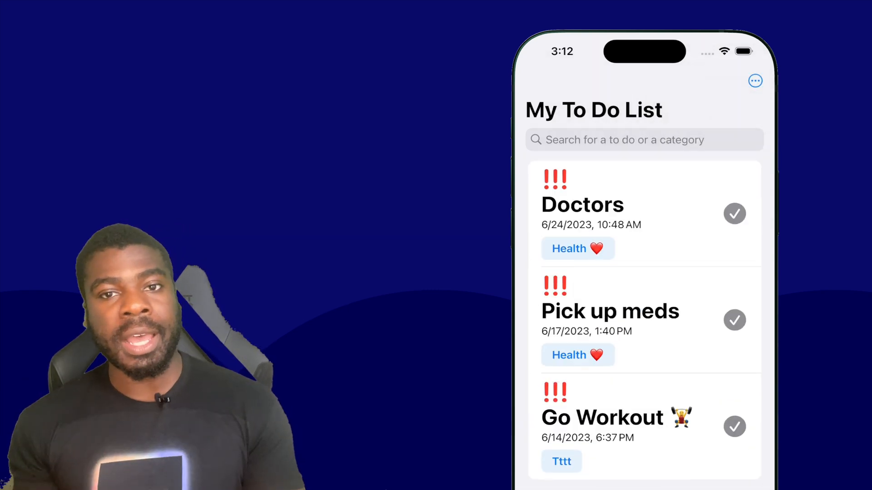
{"action": "left_click", "coordinate": [755, 81]}
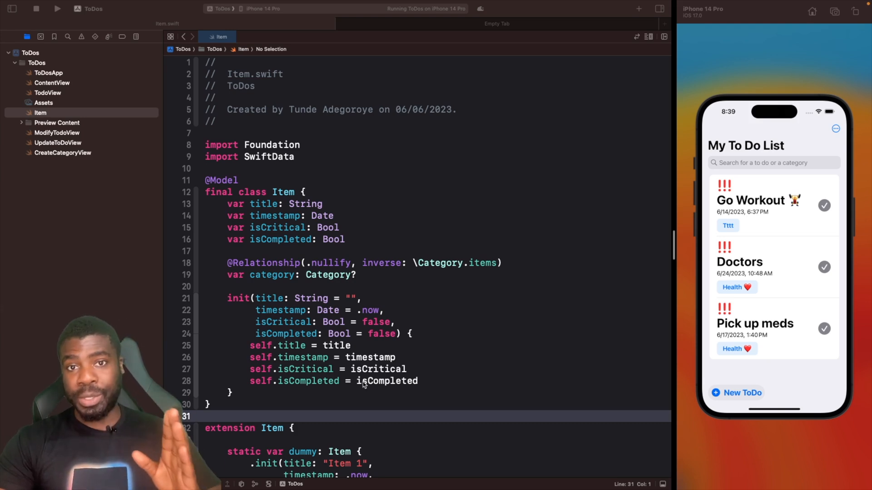
{"action": "left_click", "coordinate": [62, 153]}
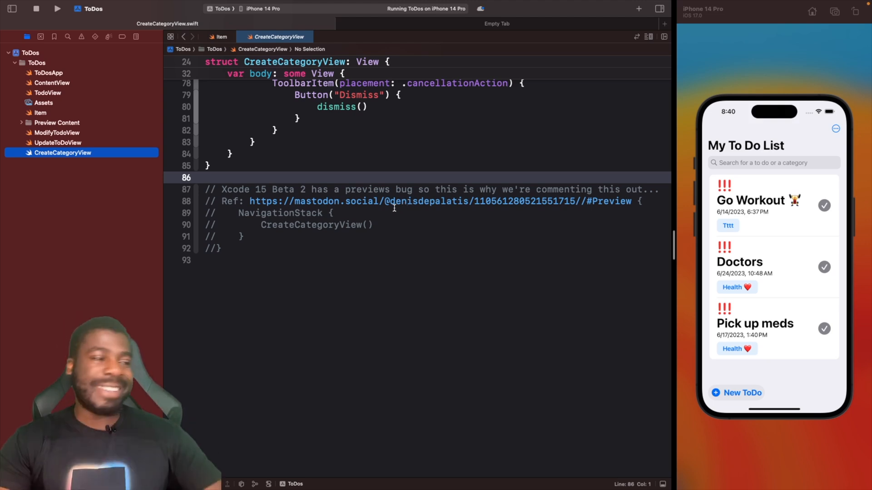
{"action": "mouse_move", "coordinate": [369, 245]}
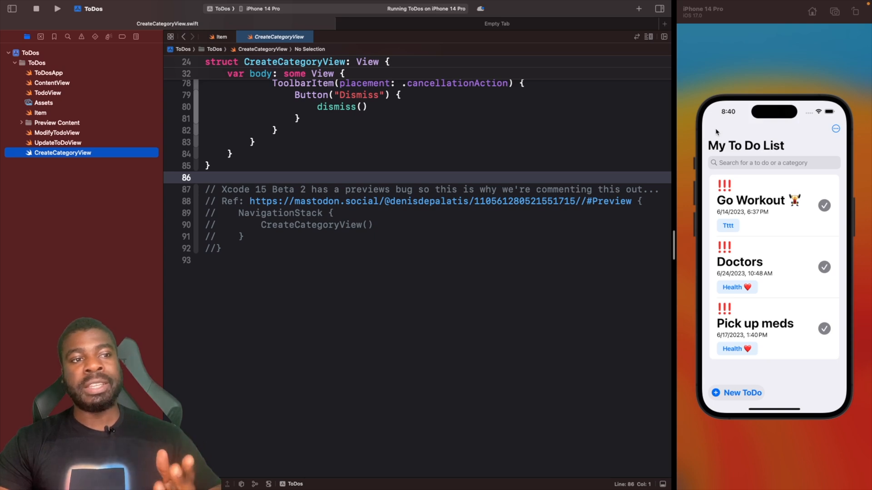
{"action": "mouse_move", "coordinate": [706, 263]}
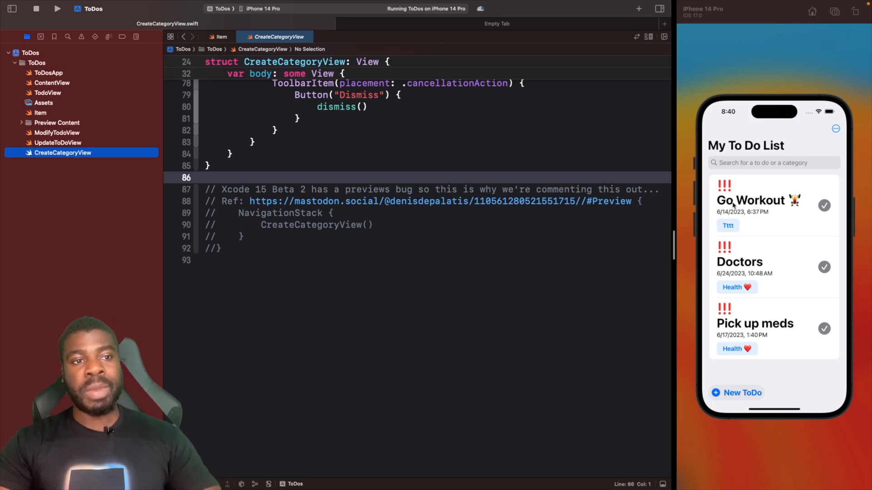
{"action": "mouse_move", "coordinate": [526, 156]}
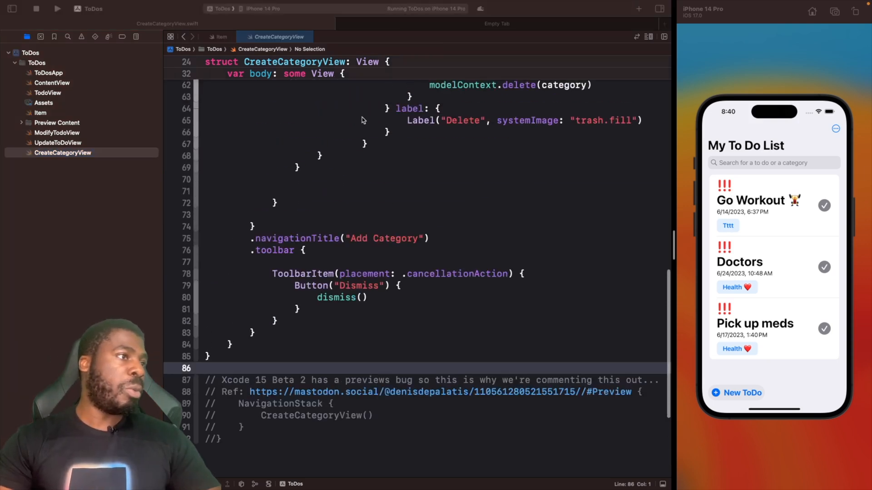
{"action": "left_click", "coordinate": [51, 82]}
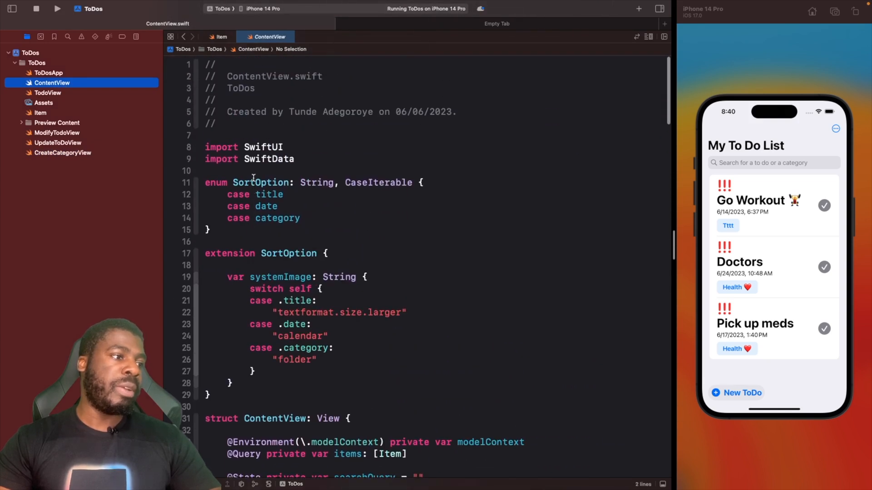
Scroll through SwiftData's Query definition to see its sort, order and animation initializers.
{"action": "scroll", "scroll_direction": "down", "scroll_amount": 3}
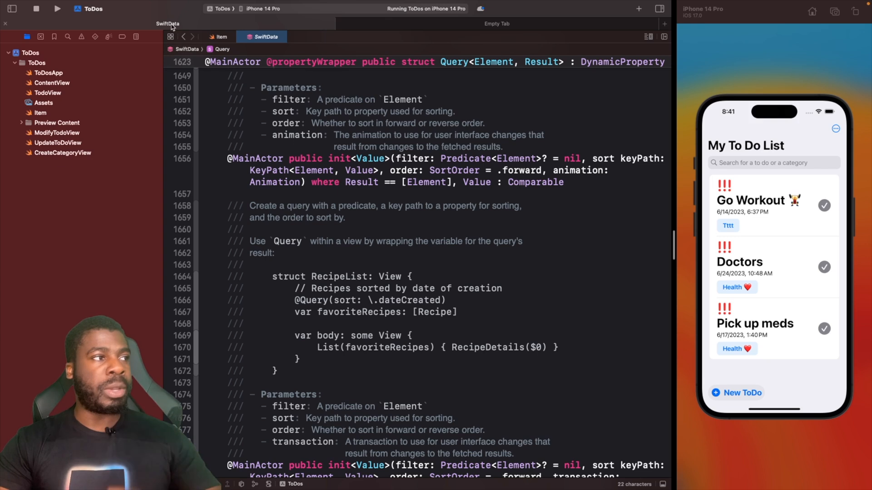
{"action": "left_click", "coordinate": [51, 83]}
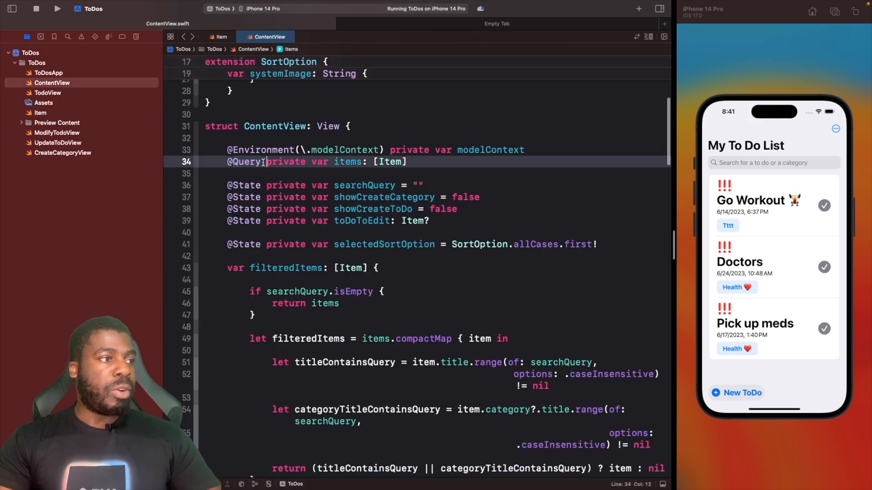
{"action": "type", "text": "()"}
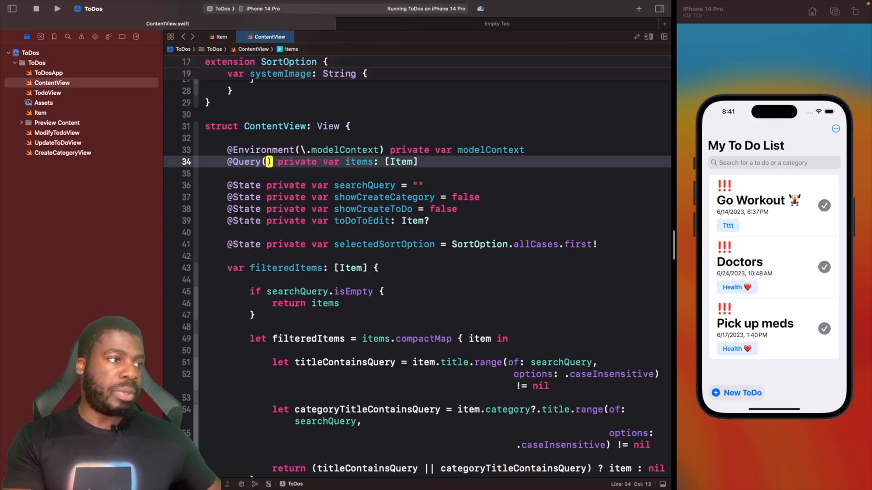
{"action": "key", "text": "enter"}
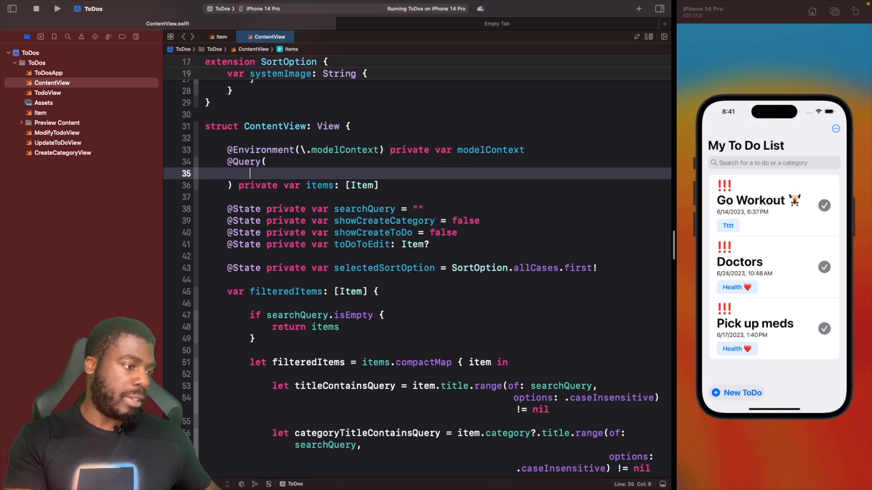
{"action": "type", "text": "sort:"}
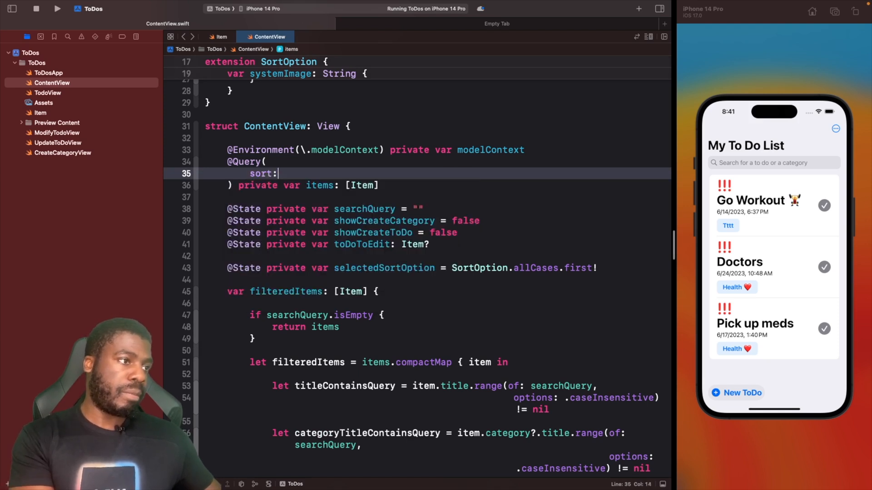
{"action": "type", "text": "\\."}
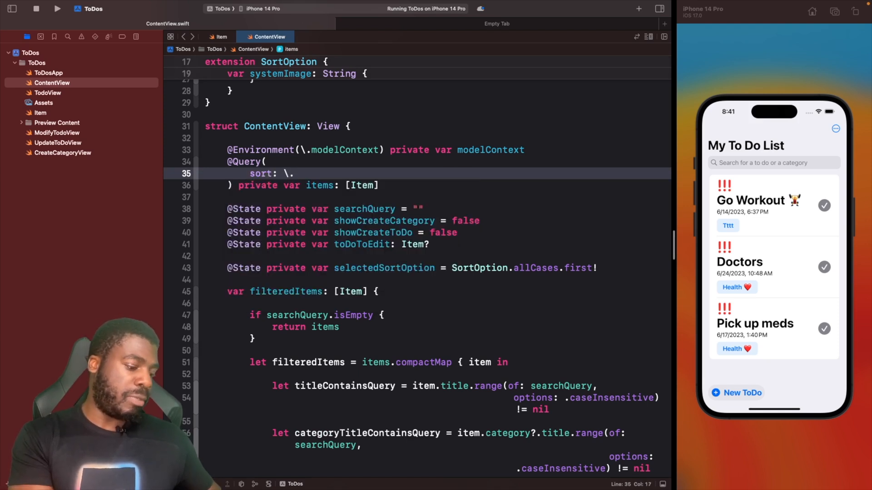
{"action": "type", "text": ".title"}
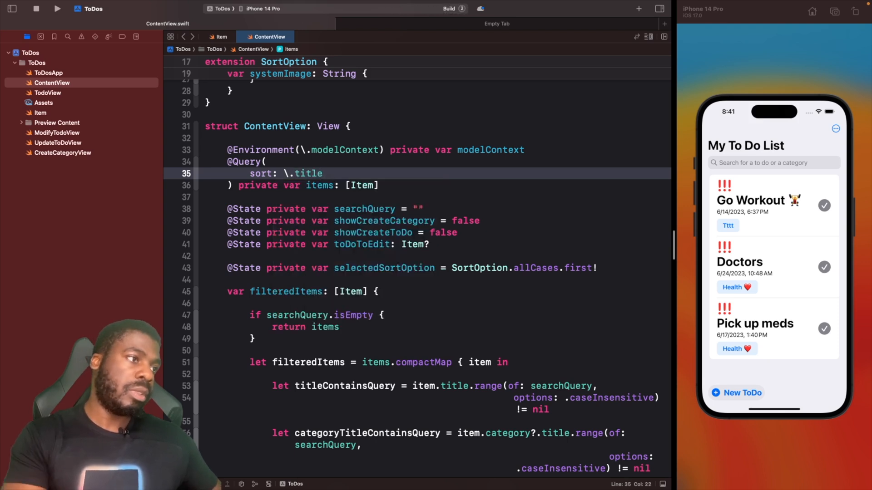
Rebuild and relaunch the to-do app so items list alphabetically by title.
{"action": "left_click", "coordinate": [57, 8]}
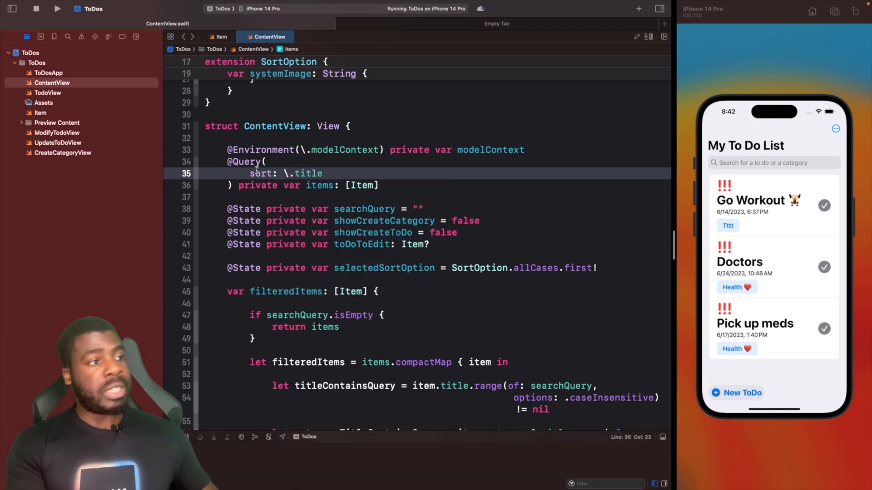
{"action": "left_click", "coordinate": [35, 8]}
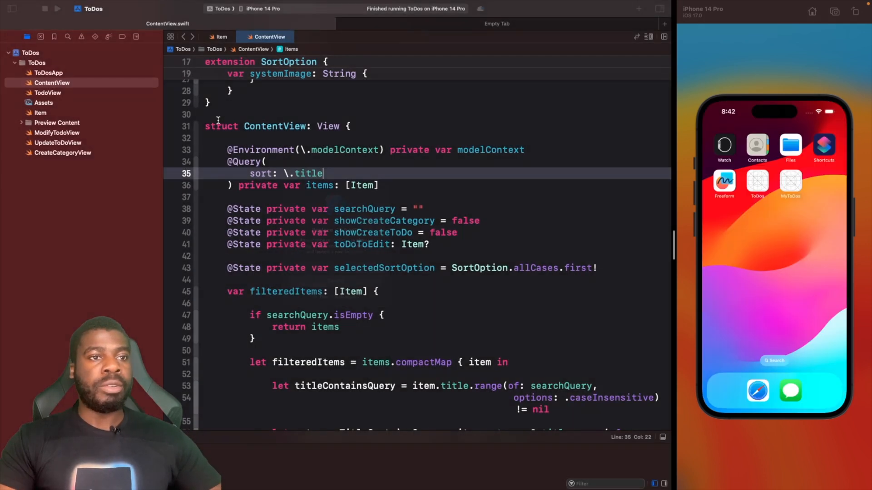
{"action": "left_click", "coordinate": [57, 8]}
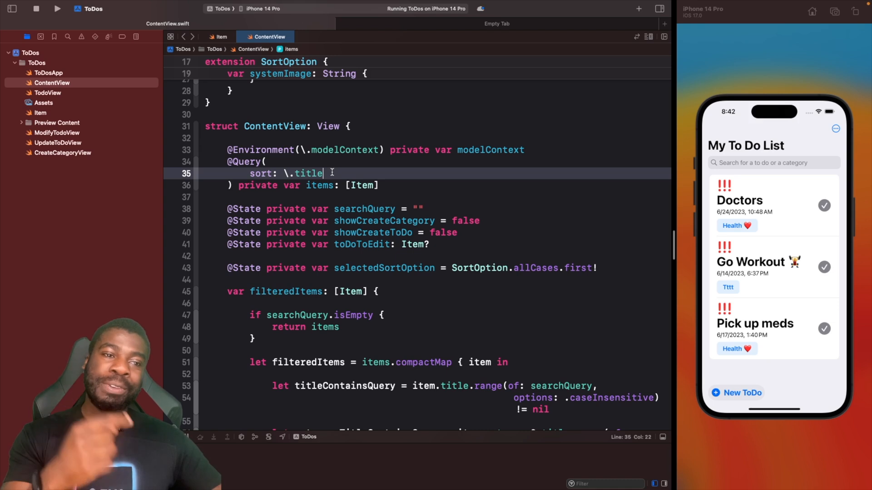
Add order: .reverse to the title query and relaunch, replacing the running app.
{"action": "type", "text": ","}
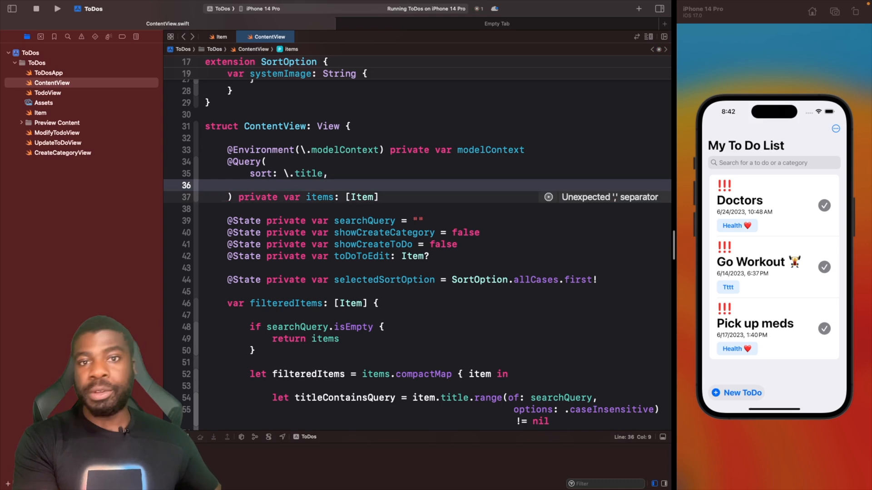
{"action": "type", "text": "order:"}
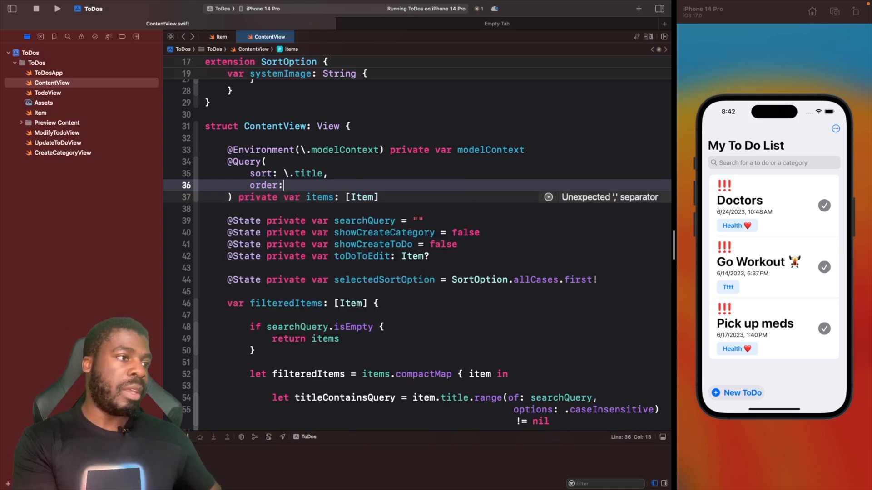
{"action": "type", "text": ".reverse"}
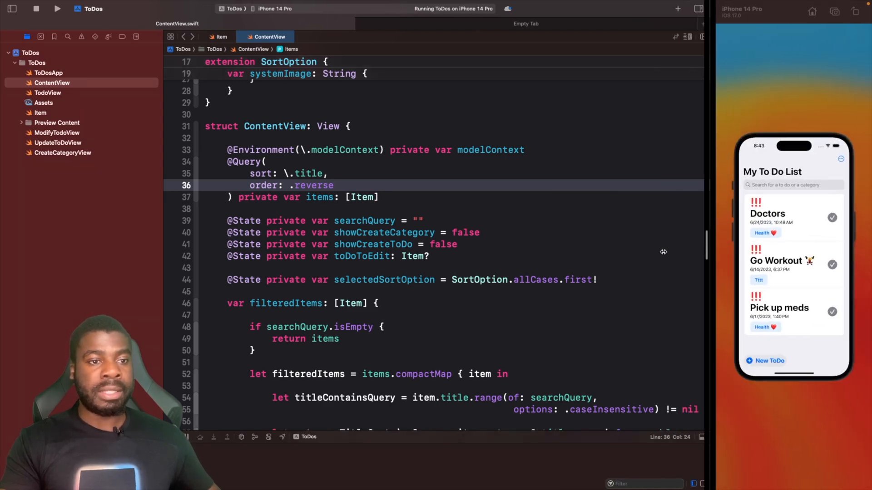
{"action": "left_click", "coordinate": [57, 8]}
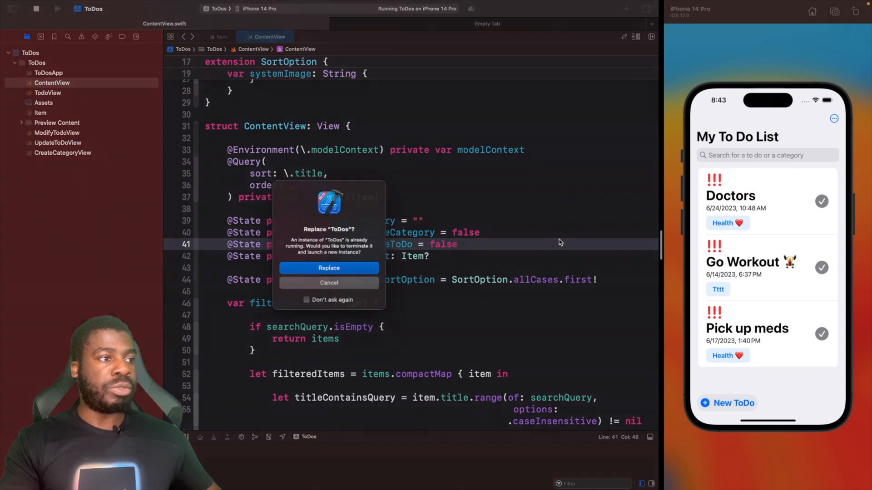
{"action": "left_click", "coordinate": [328, 267]}
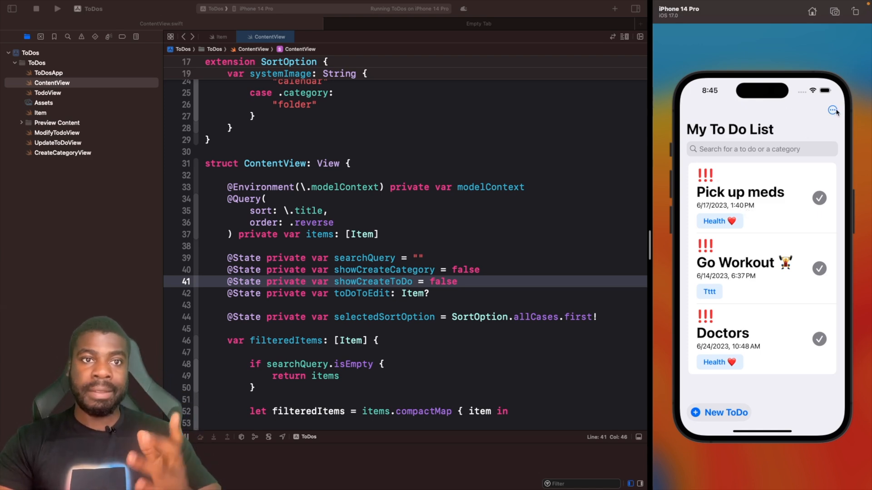
{"action": "left_click", "coordinate": [833, 109]}
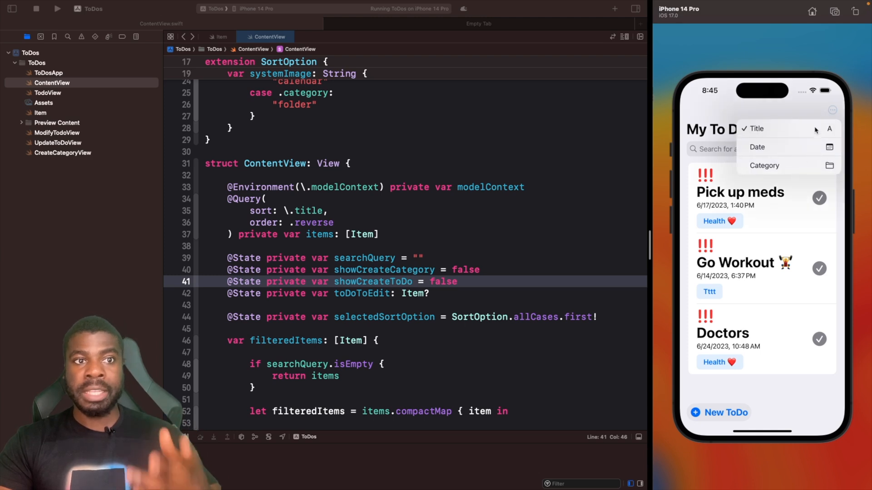
{"action": "mouse_move", "coordinate": [812, 154]}
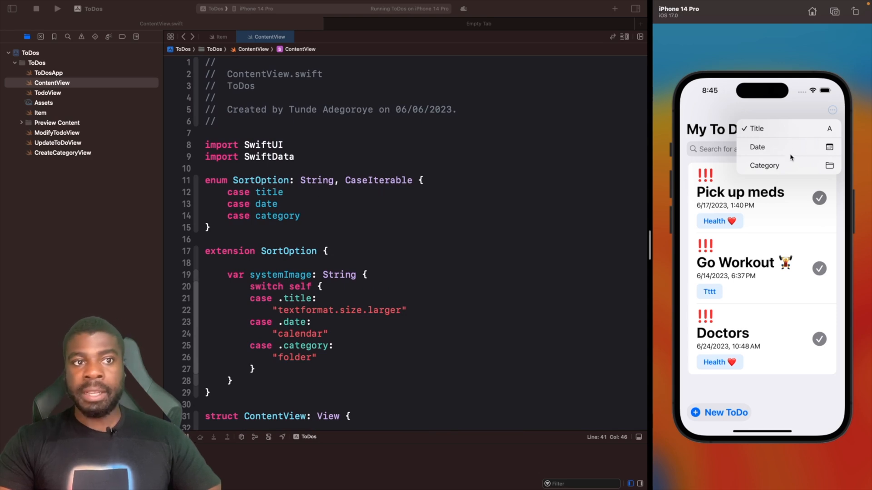
{"action": "scroll", "scroll_direction": "down", "scroll_amount": 3}
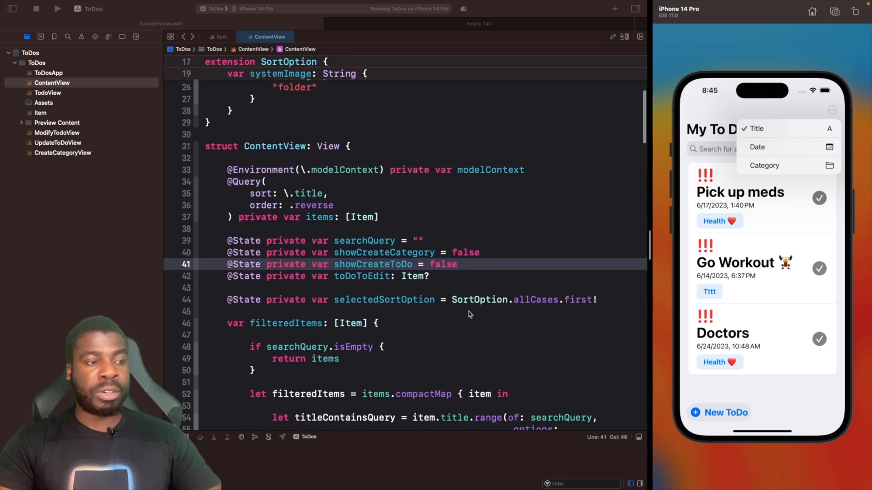
{"action": "scroll", "scroll_direction": "down", "scroll_amount": 3}
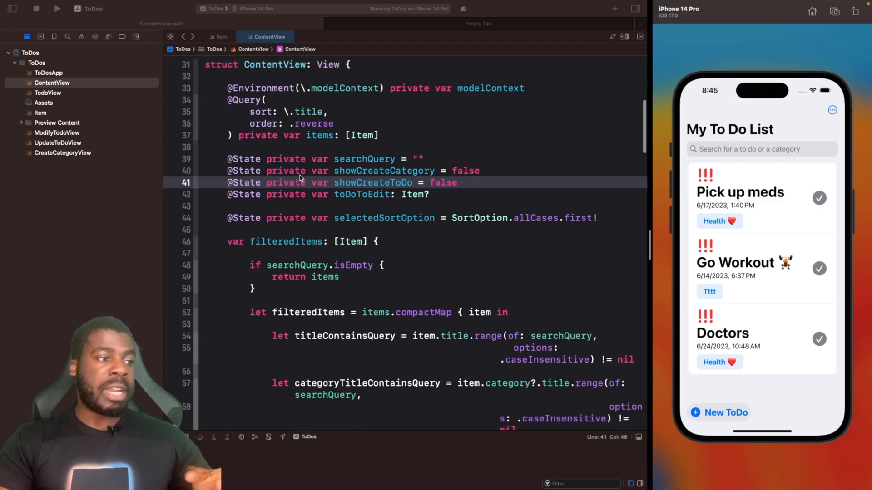
{"action": "scroll", "scroll_direction": "down", "scroll_amount": 3}
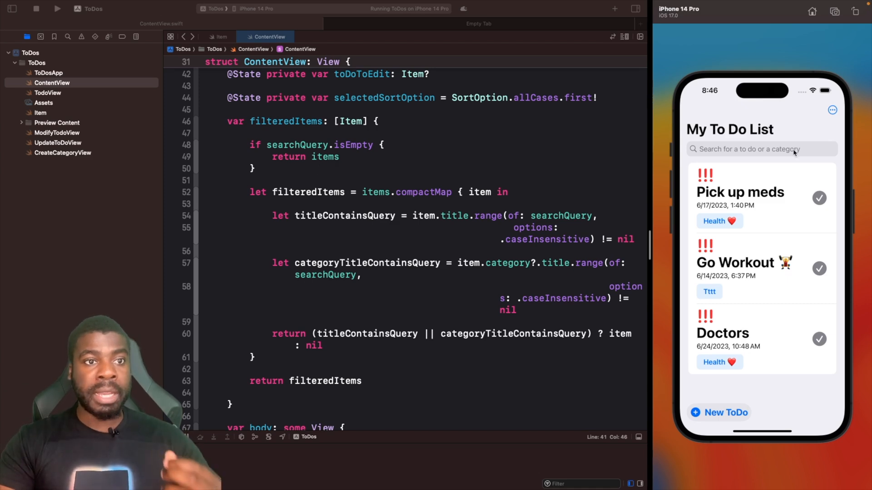
{"action": "left_click", "coordinate": [832, 109]}
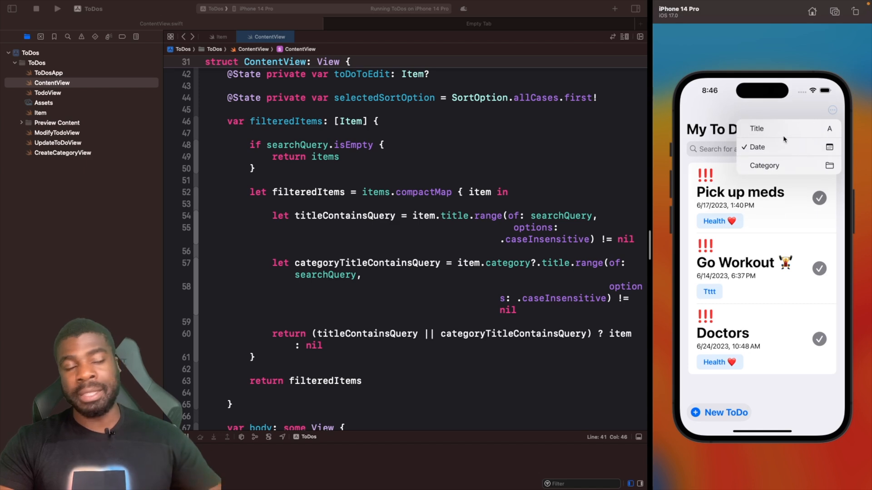
{"action": "scroll", "scroll_direction": "down", "scroll_amount": 3}
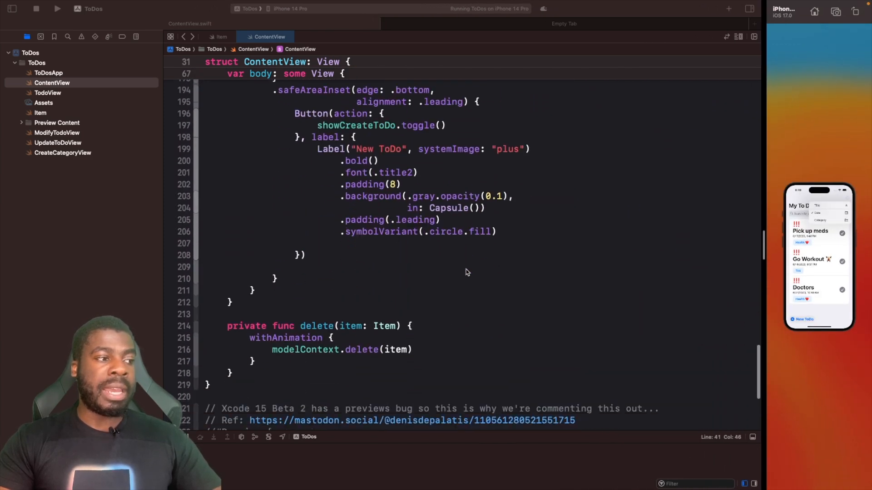
Declare a private extension on [Item] below ContentView.
{"action": "scroll", "scroll_direction": "down", "scroll_amount": 3}
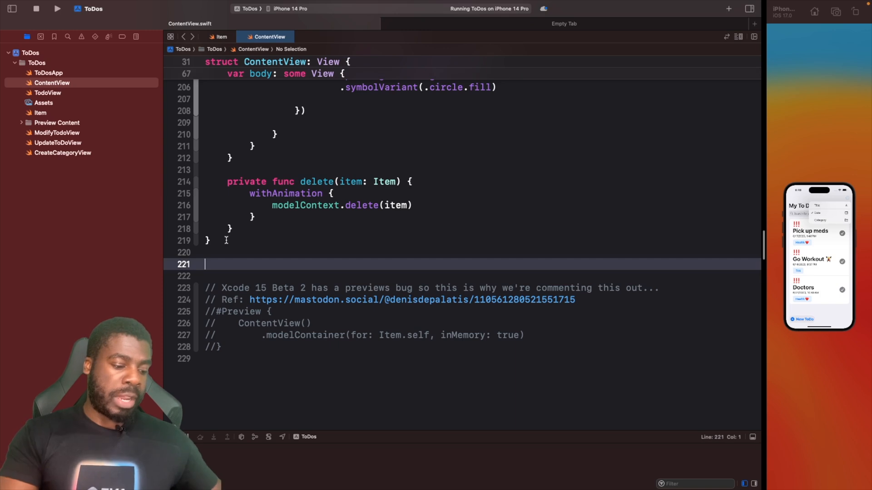
{"action": "type", "text": "private extension ["}
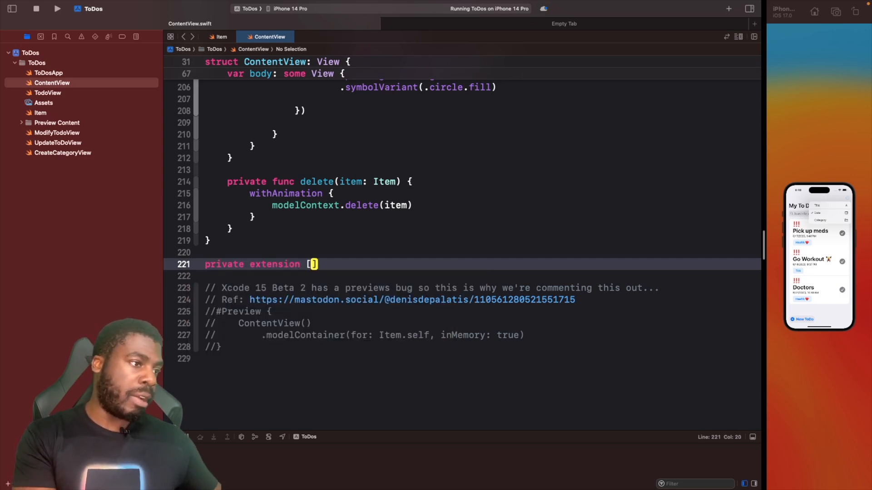
{"action": "type", "text": "Item"}
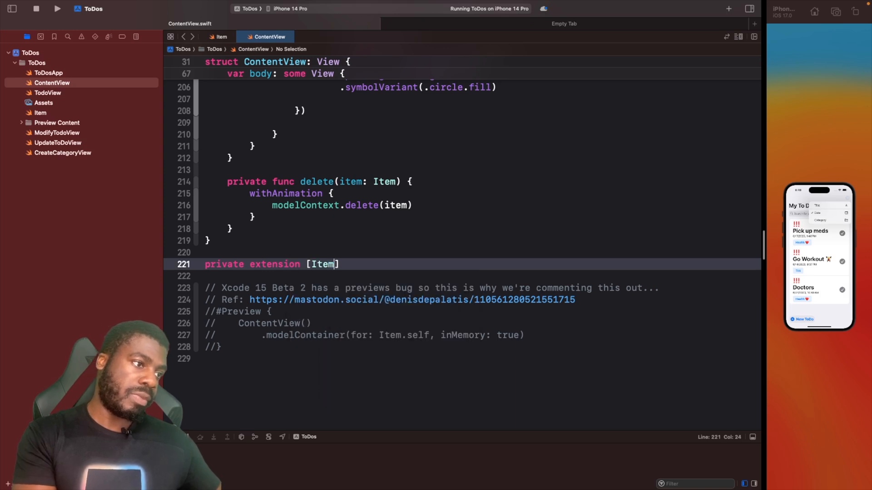
{"action": "type", "text": "P"}
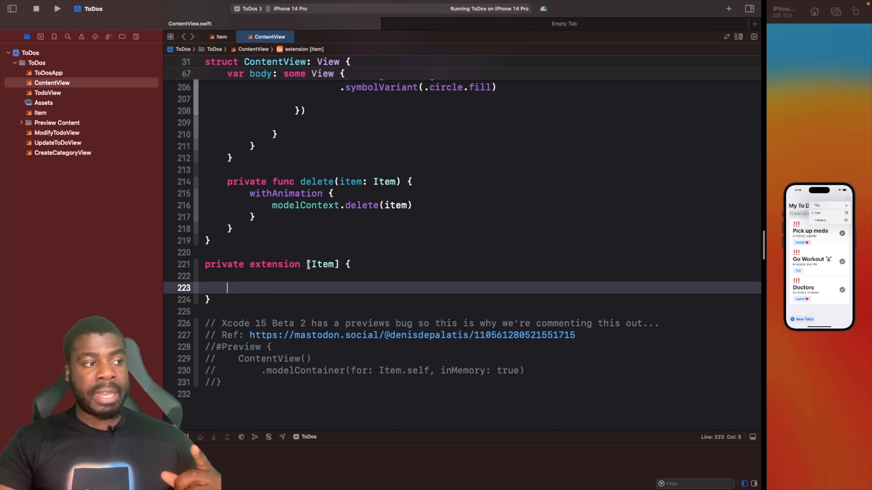
{"action": "double_click", "coordinate": [321, 264]}
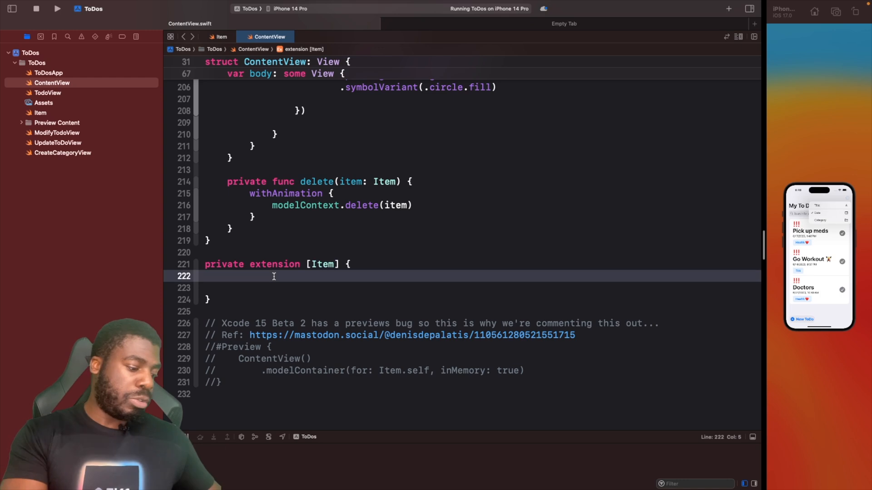
Add func sort(on option: SortOption) -> [Item] inside the extension.
{"action": "type", "text": "func"}
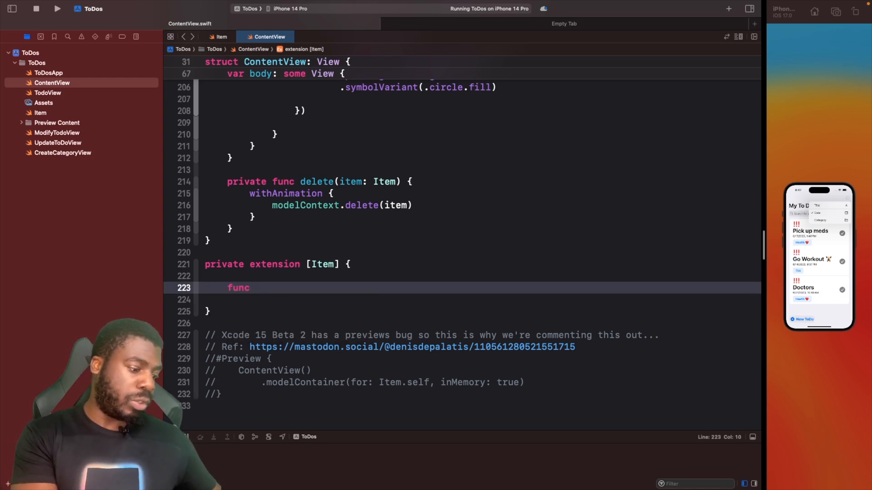
{"action": "type", "text": "sort()"}
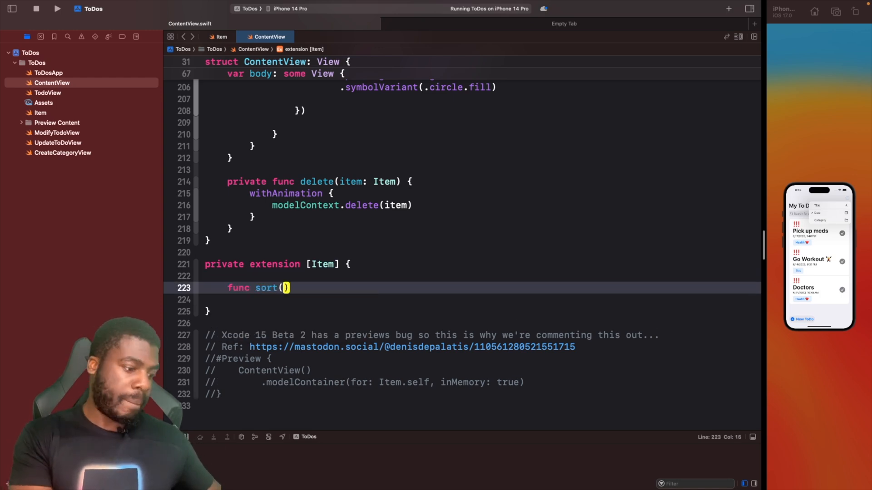
{"action": "type", "text": "on option: SortOption) ->"}
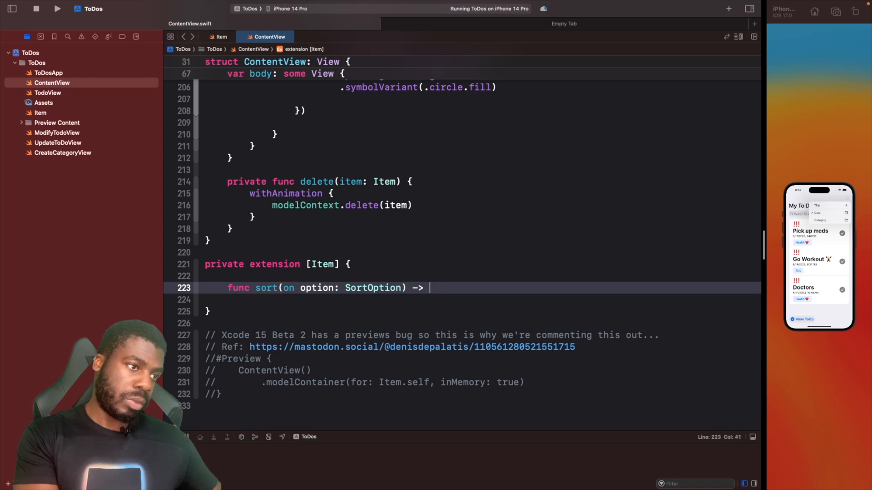
{"action": "type", "text": "[Item] {"}
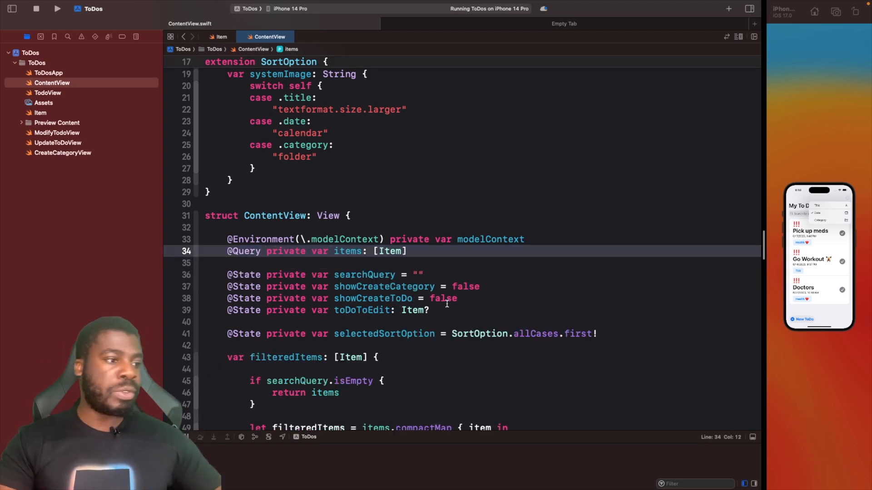
Make both filteredItems returns call sort(on: selectedSortOption).
{"action": "scroll", "scroll_direction": "down", "scroll_amount": 3}
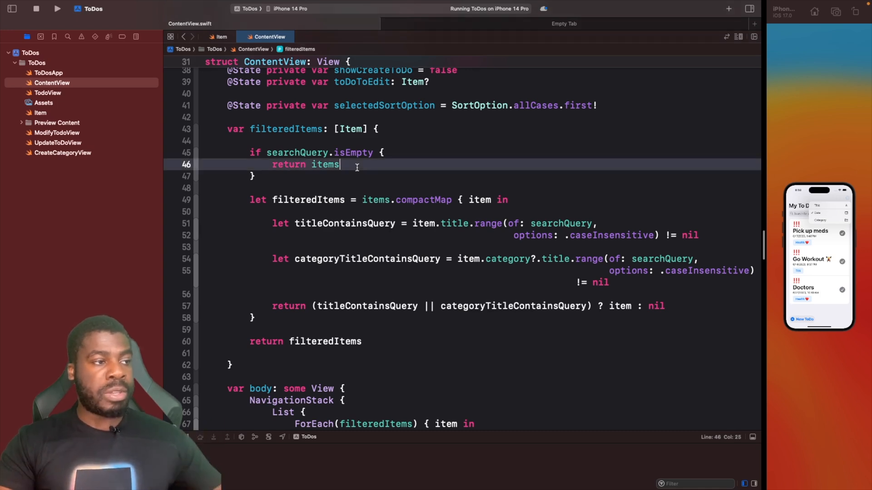
{"action": "type", "text": ".sort(on: SortOption"}
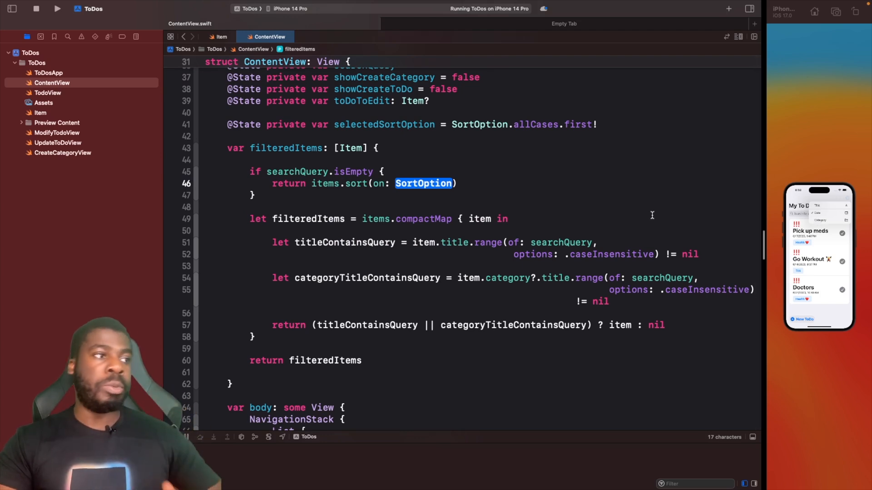
{"action": "type", "text": "selectedSortOption"}
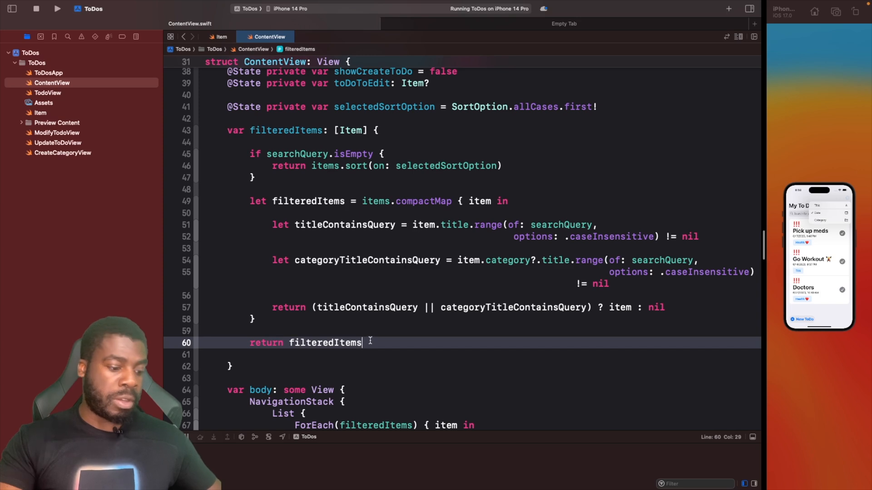
{"action": "type", "text": ".so"}
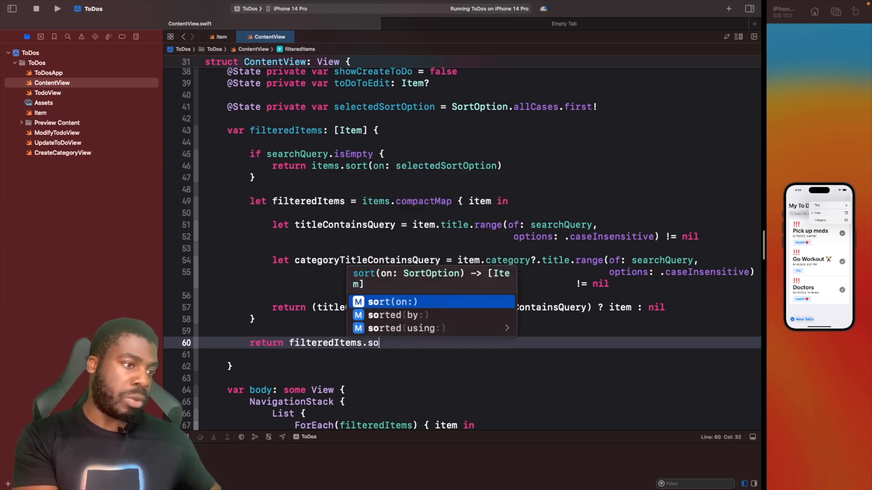
{"action": "left_click", "coordinate": [392, 302]}
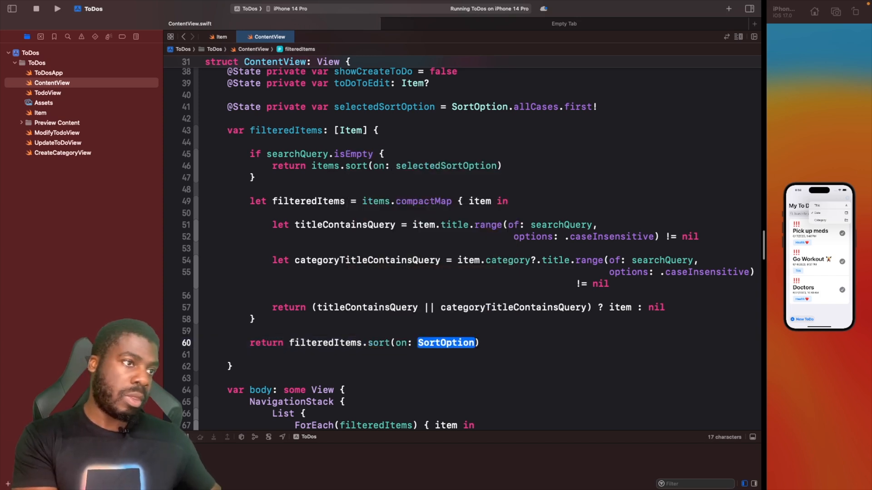
{"action": "type", "text": "selectedSortOption"}
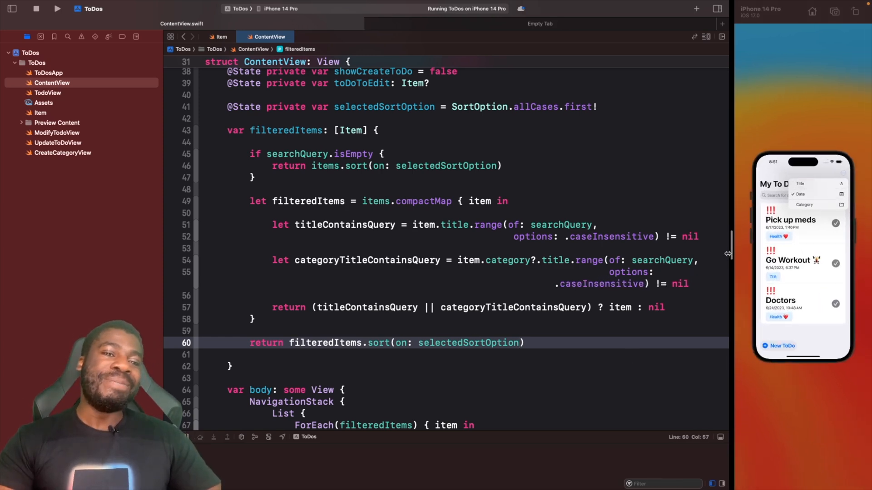
Switch the running app's sort between Title, Date and Category, ending on Title.
{"action": "left_click", "coordinate": [57, 8]}
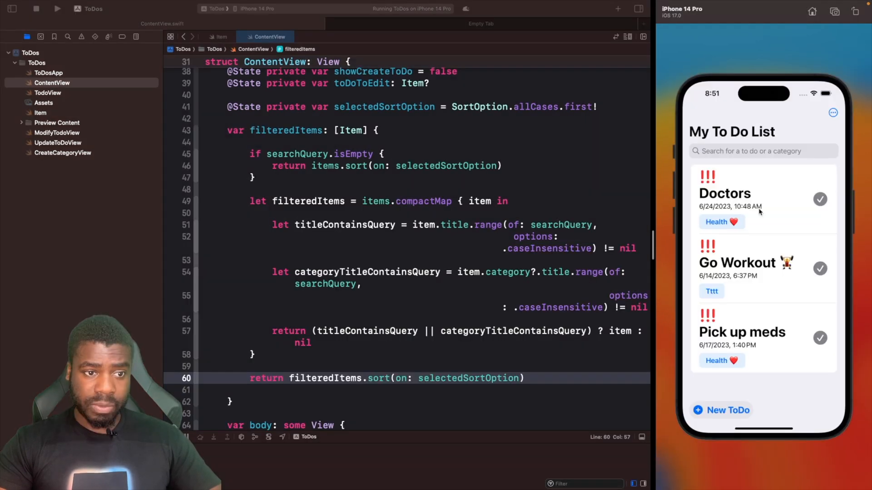
{"action": "mouse_move", "coordinate": [812, 187]}
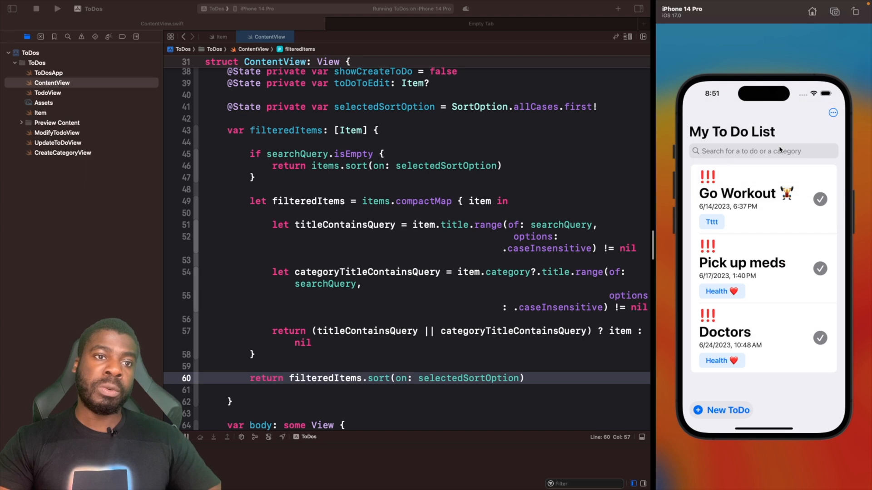
{"action": "mouse_move", "coordinate": [821, 121]}
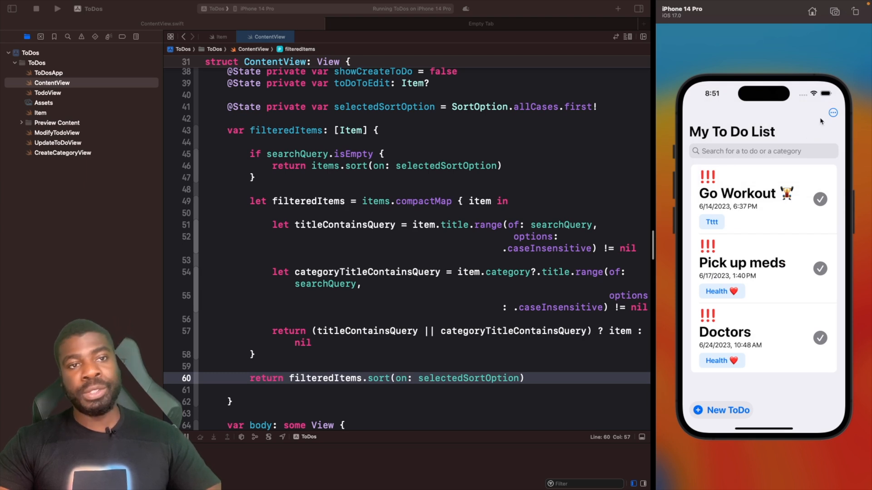
{"action": "left_click", "coordinate": [832, 113]}
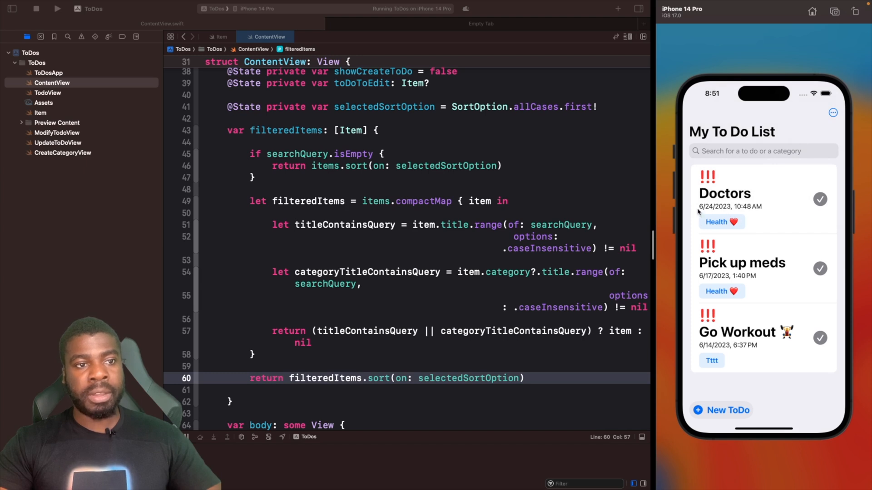
{"action": "mouse_move", "coordinate": [733, 358]}
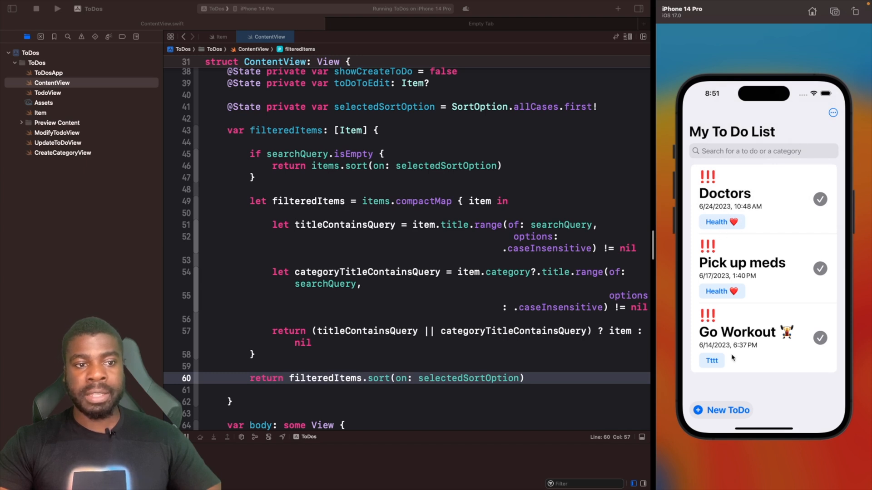
{"action": "left_click", "coordinate": [832, 113]}
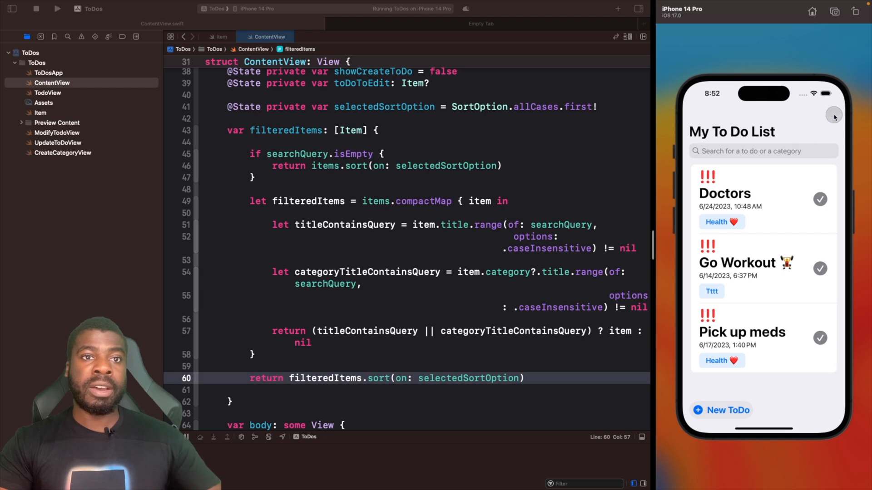
Choose Title and Category in the app's sort menu, finishing with Date.
{"action": "left_click", "coordinate": [834, 116]}
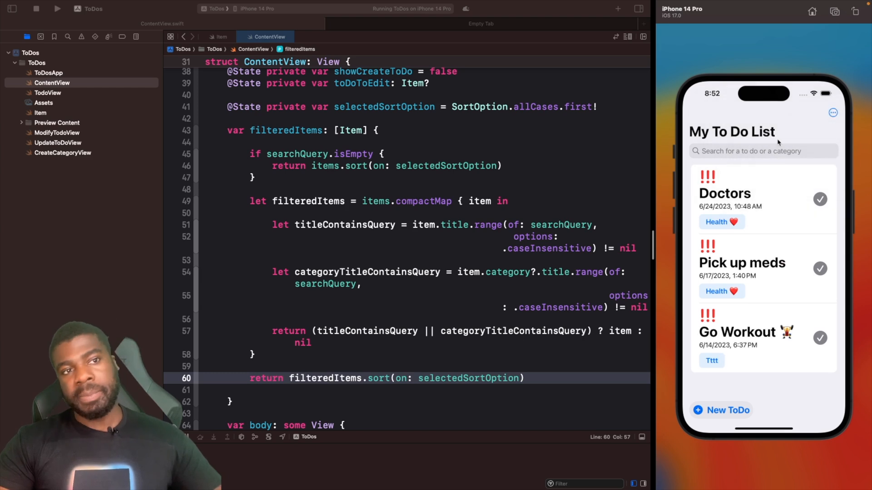
{"action": "left_click", "coordinate": [832, 113]}
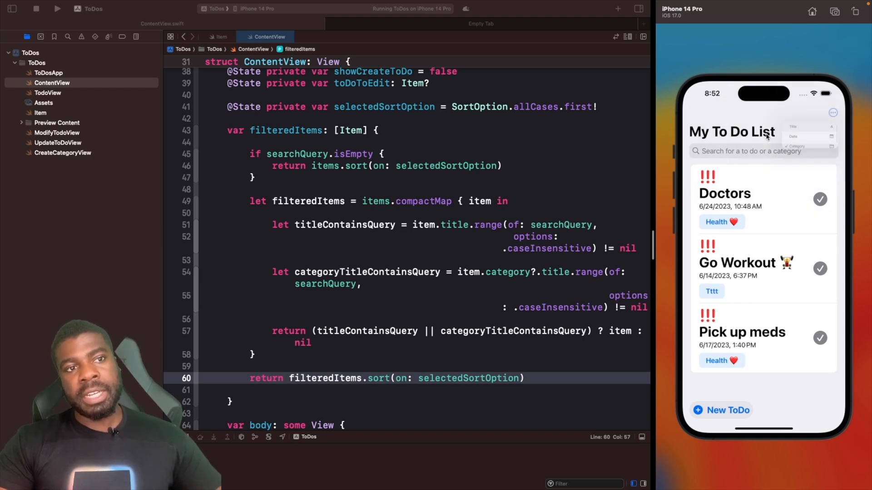
{"action": "left_click", "coordinate": [832, 112]}
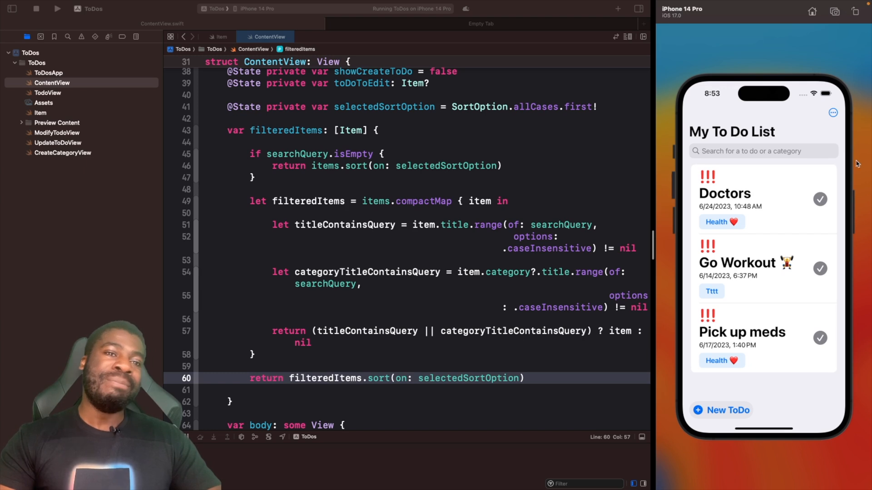
{"action": "left_click", "coordinate": [832, 113]}
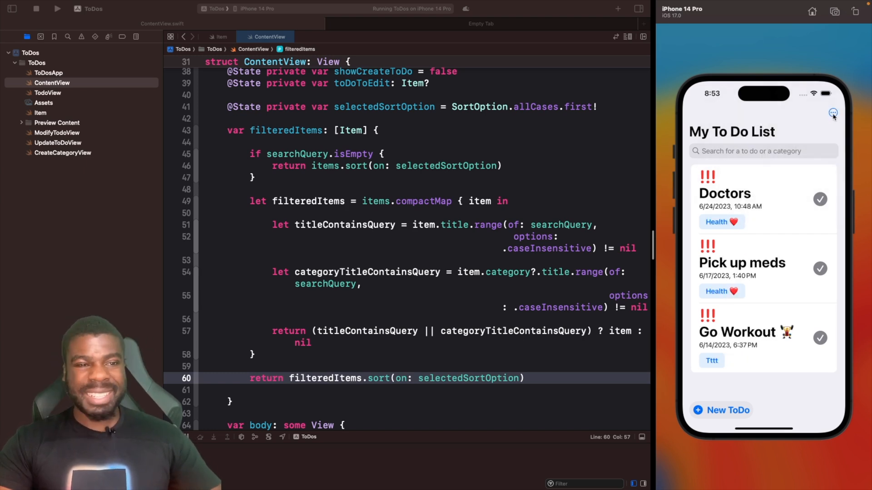
{"action": "left_click", "coordinate": [832, 113]}
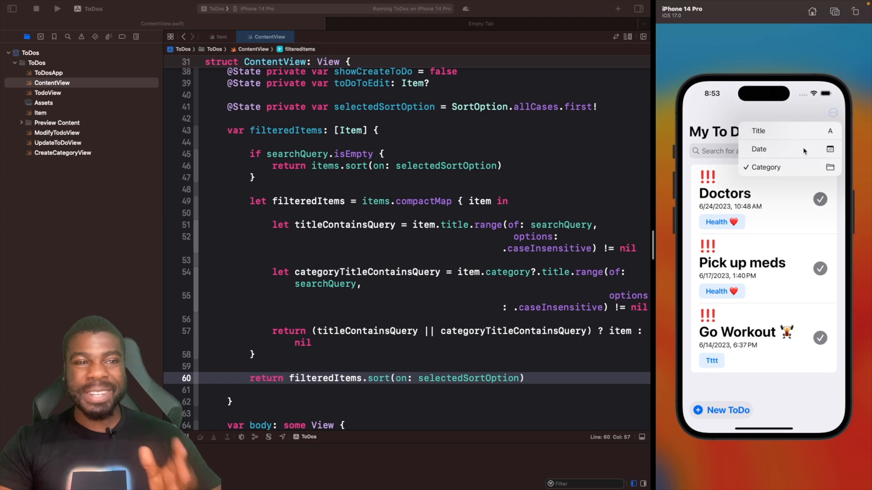
{"action": "left_click", "coordinate": [759, 149]}
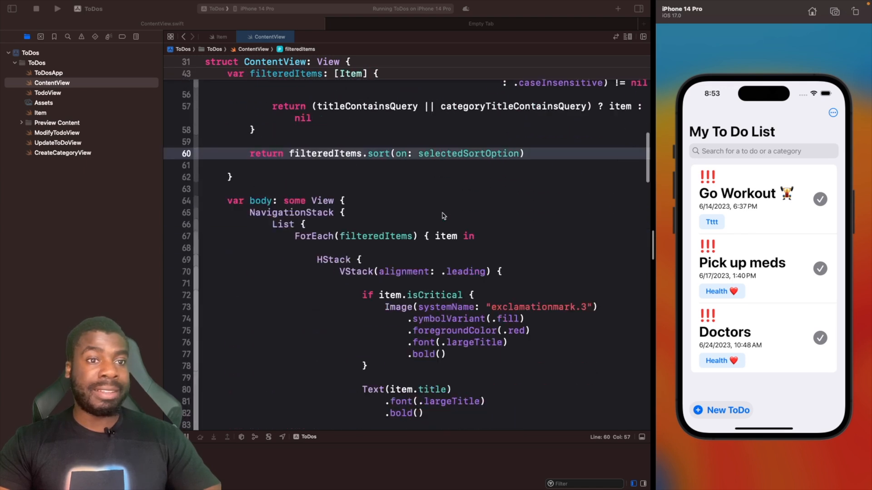
Add .animation(.easeIn, value: filteredItems) after .navigationTitle and relaunch, replacing the running app.
{"action": "scroll", "scroll_direction": "down", "scroll_amount": 3}
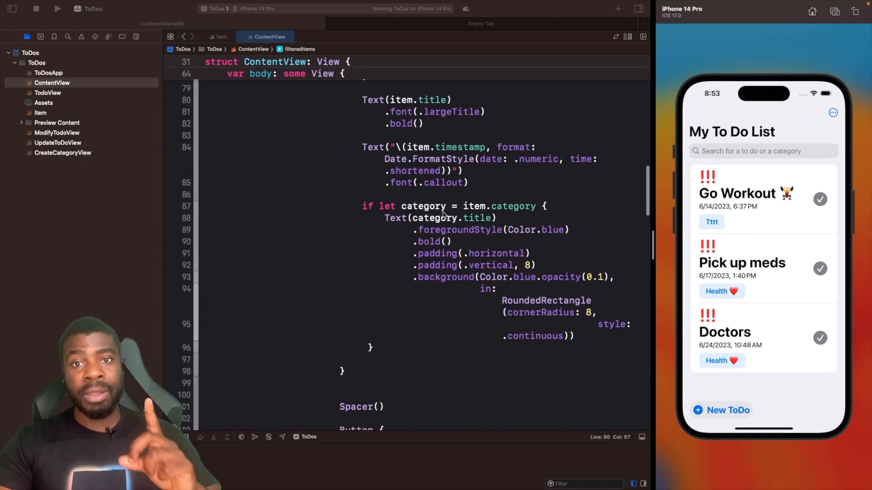
{"action": "scroll", "scroll_direction": "down", "scroll_amount": 3}
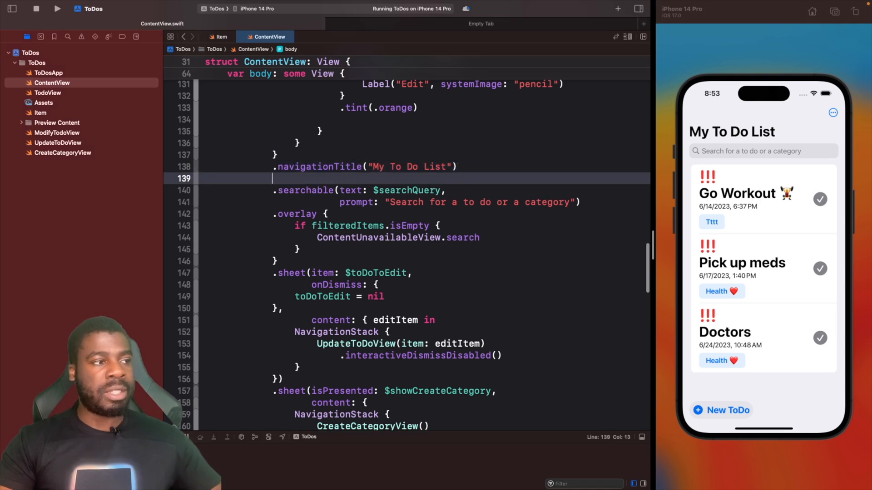
{"action": "type", "text": ".am"}
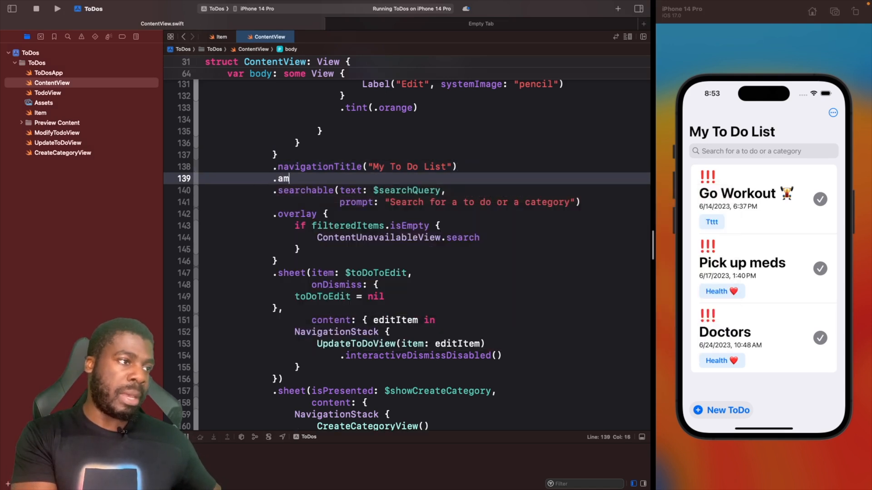
{"action": "type", "text": "ima"}
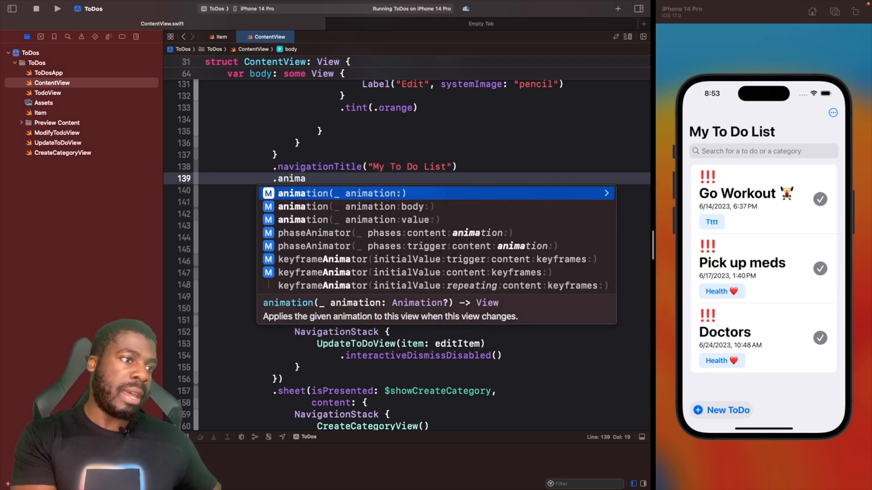
{"action": "key", "text": "Down"}
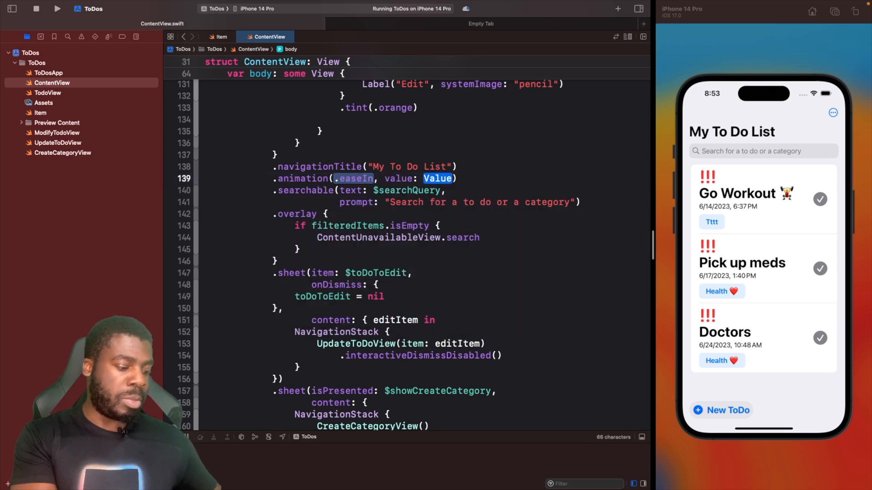
{"action": "type", "text": "filt"}
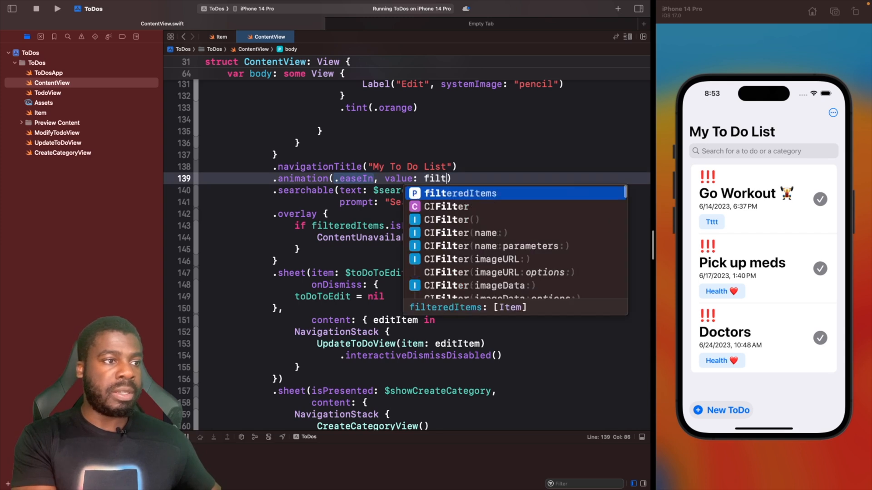
{"action": "type", "text": "eredItems"}
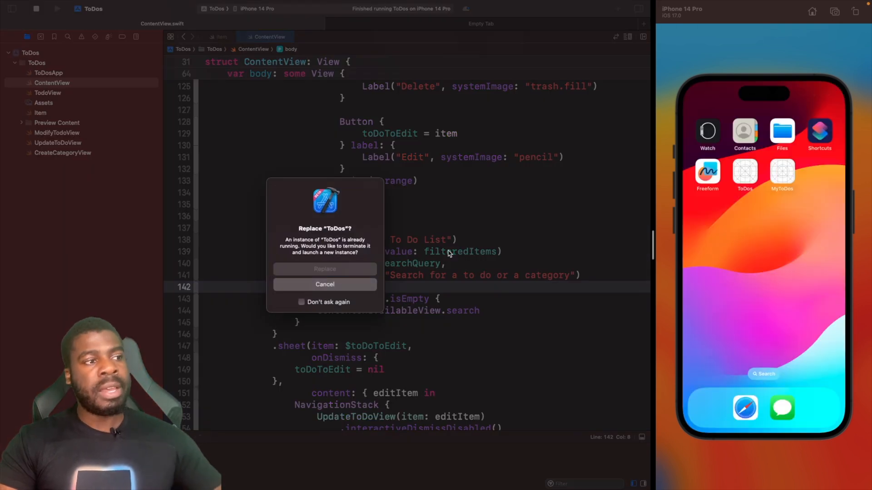
{"action": "left_click", "coordinate": [325, 268]}
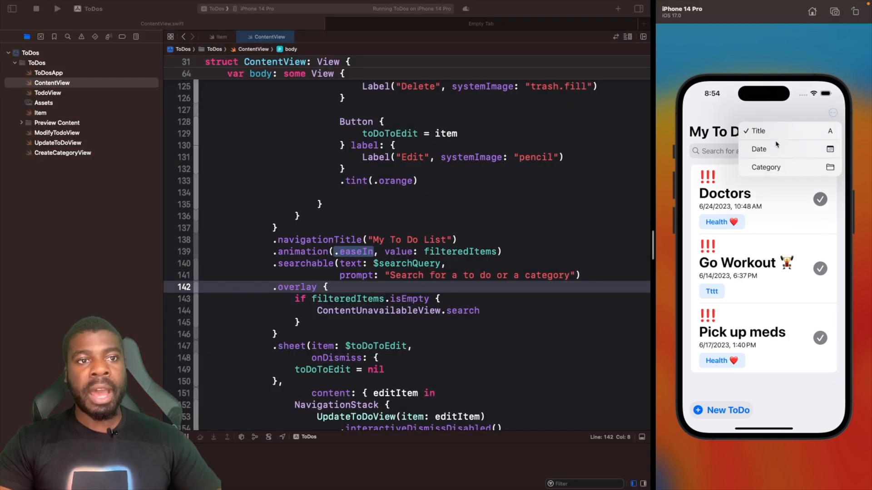